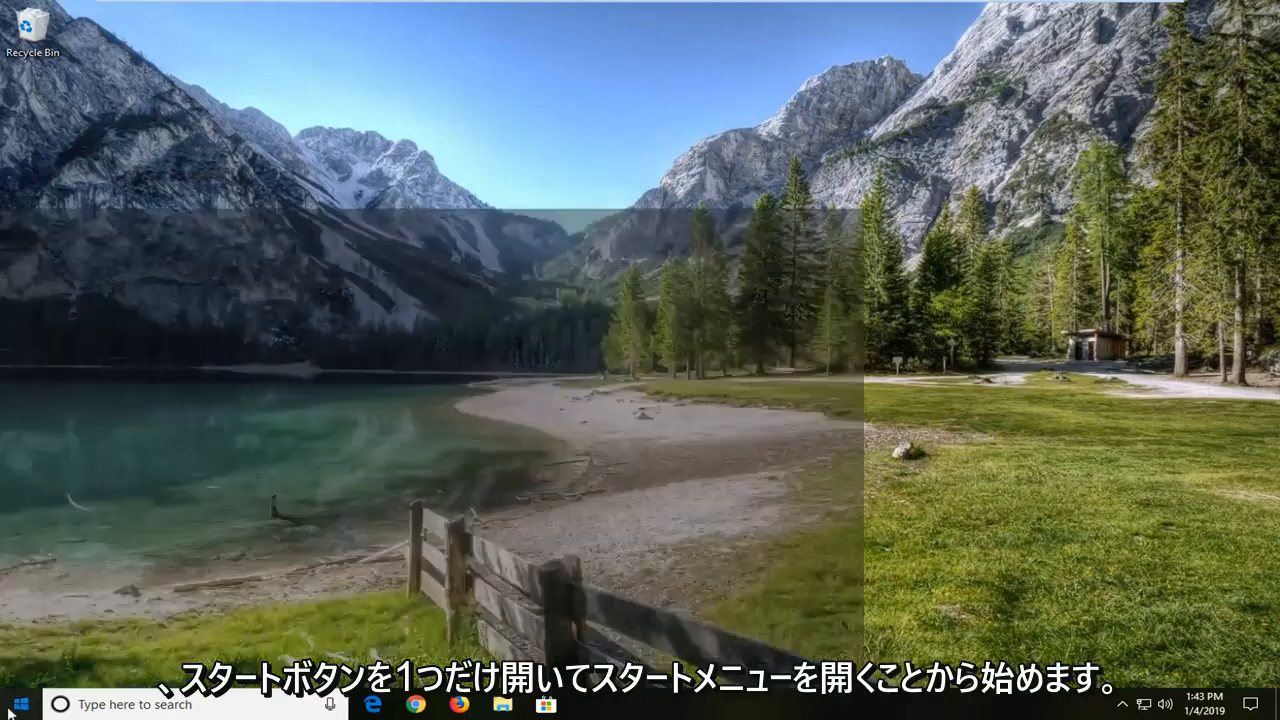
# Search the Start menu for 'troubleshoot'.
pyautogui.click(12, 700)
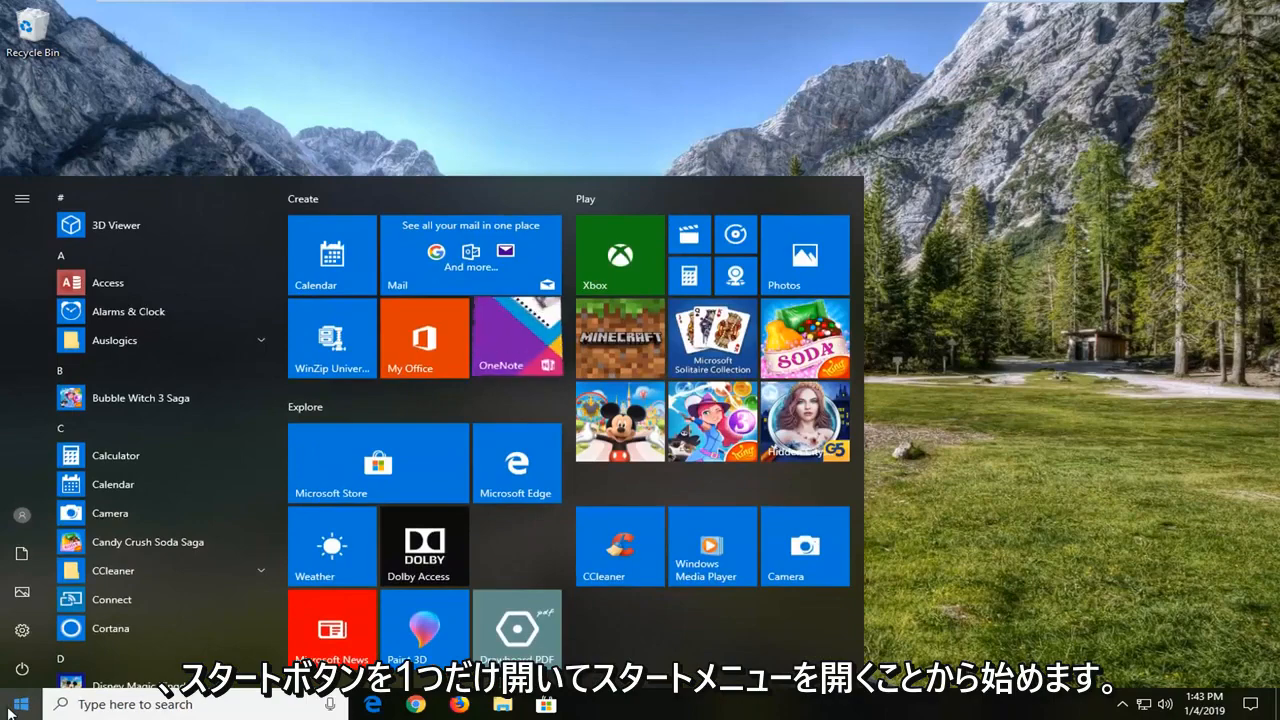
pyautogui.write('troubleshoot')
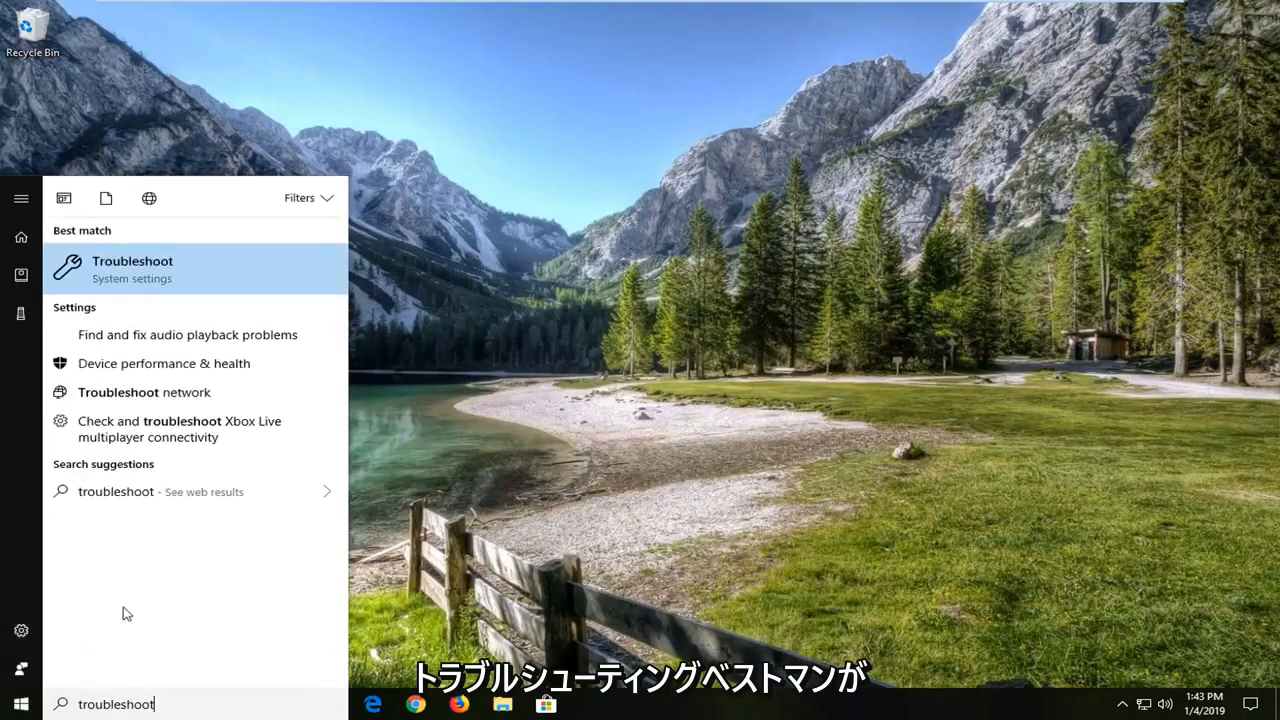
pyautogui.moveTo(233, 282)
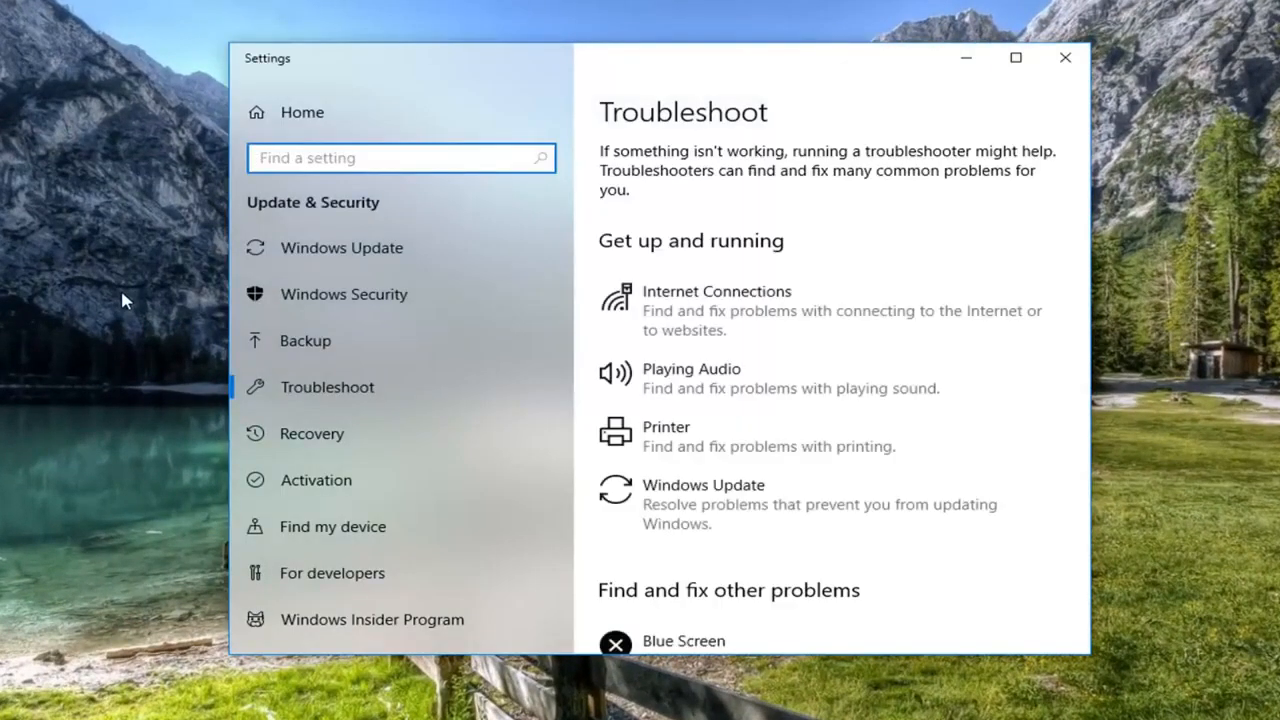
pyautogui.moveTo(947, 393)
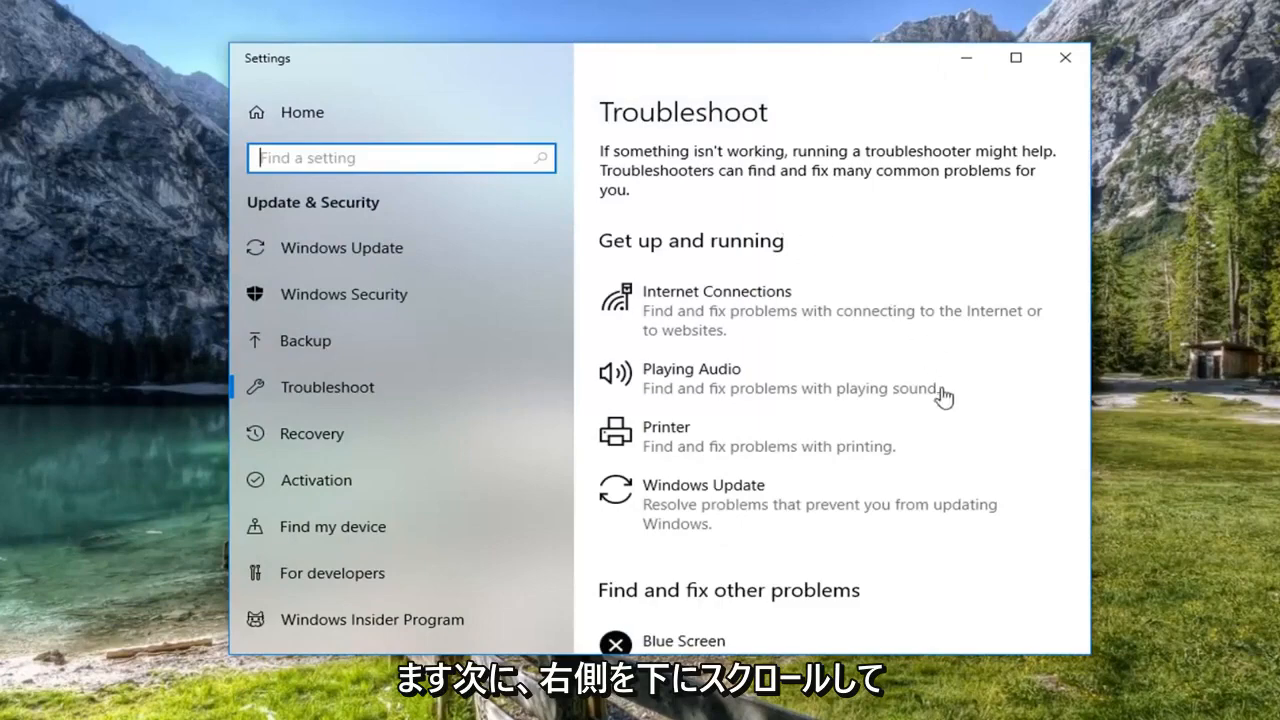
# Scroll the Troubleshoot page down to the Blue Screen troubleshooter.
pyautogui.scroll(-3)
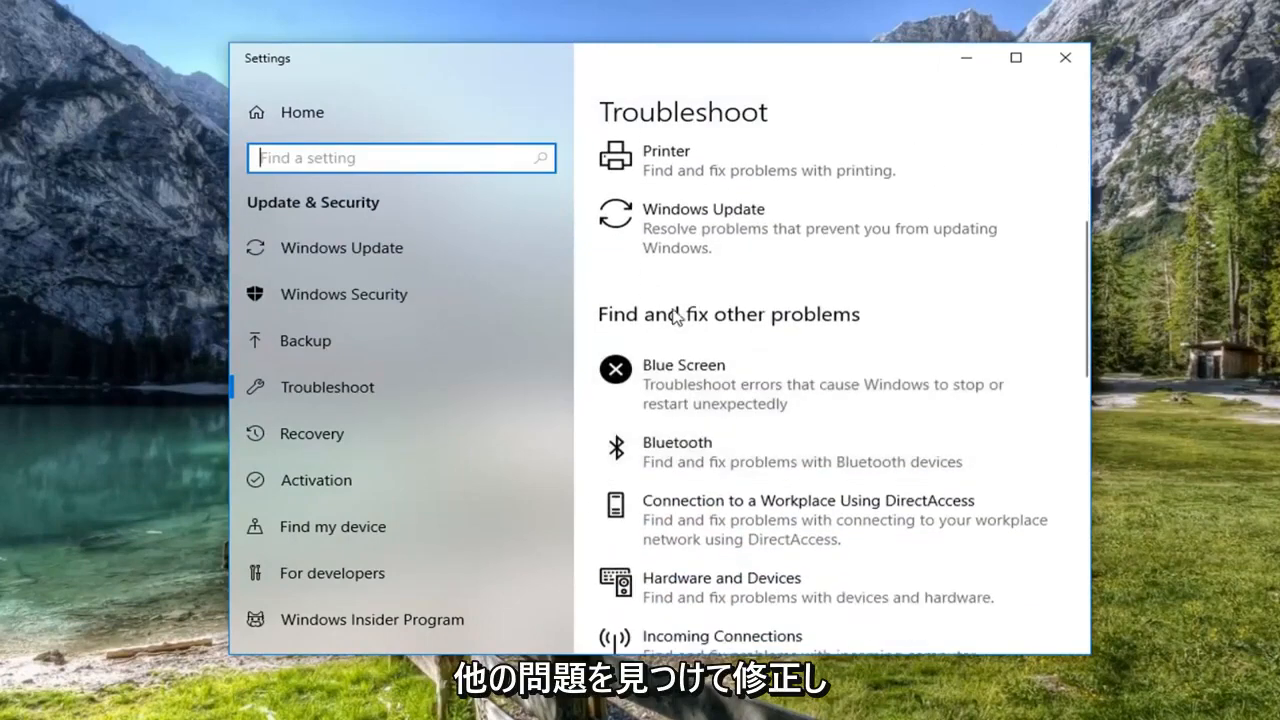
pyautogui.moveTo(657, 386)
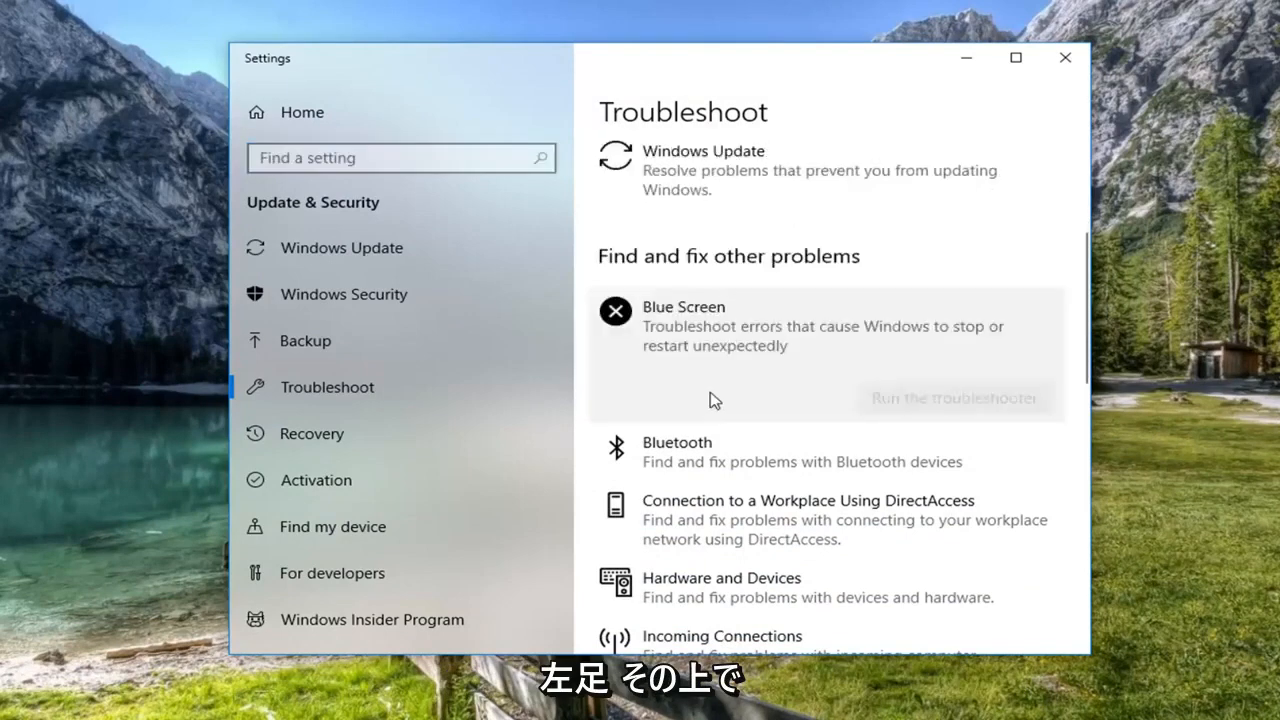
pyautogui.moveTo(918, 398)
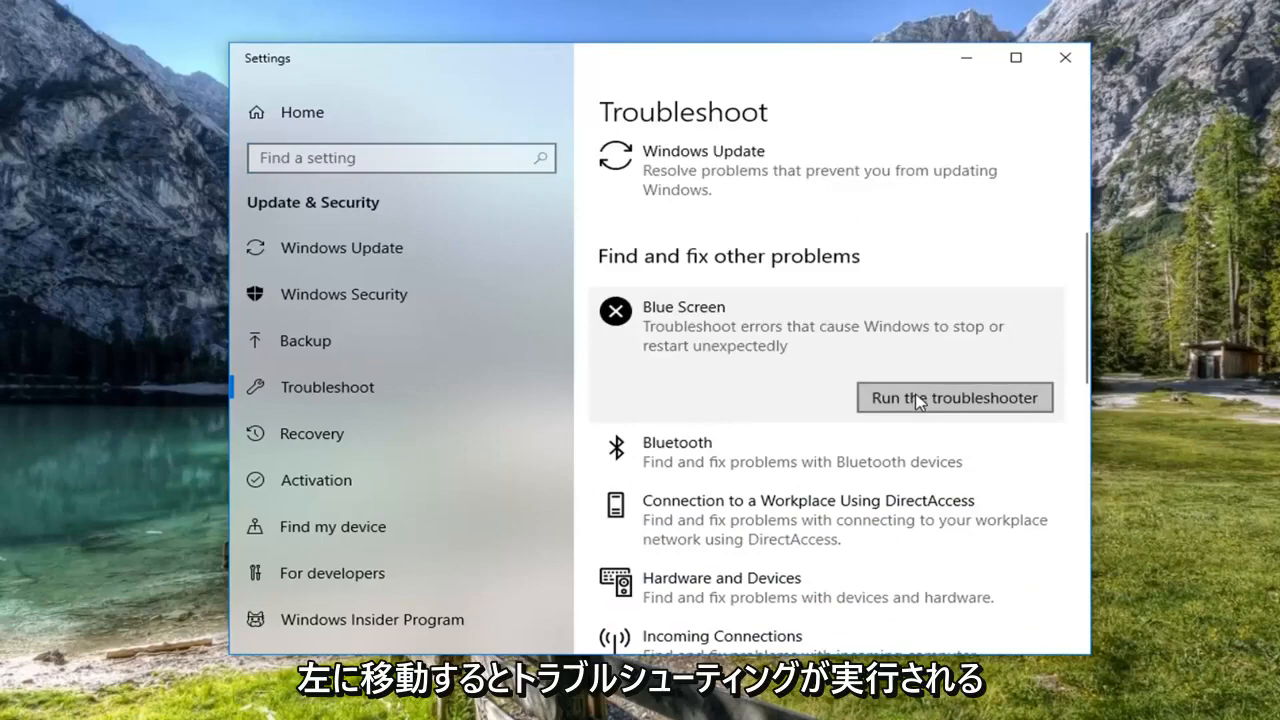
# Run the Blue Screen troubleshooter and close it after it finds no problem.
pyautogui.click(954, 397)
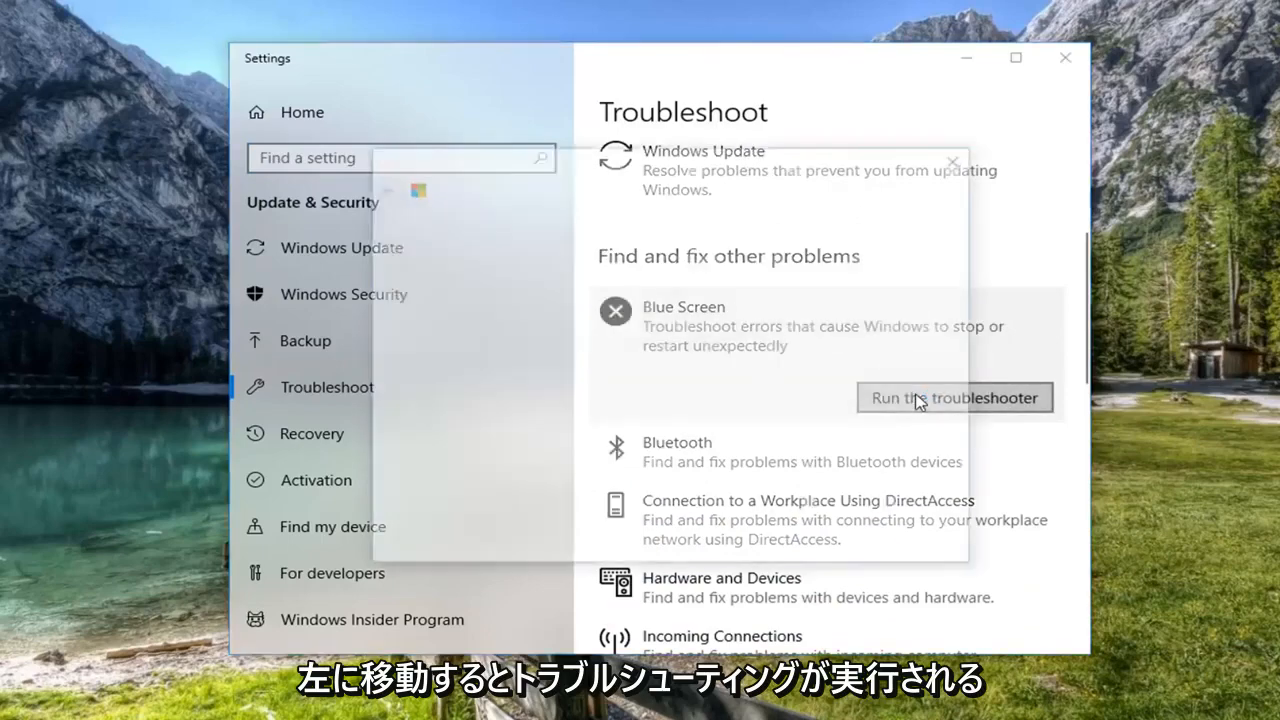
pyautogui.click(955, 397)
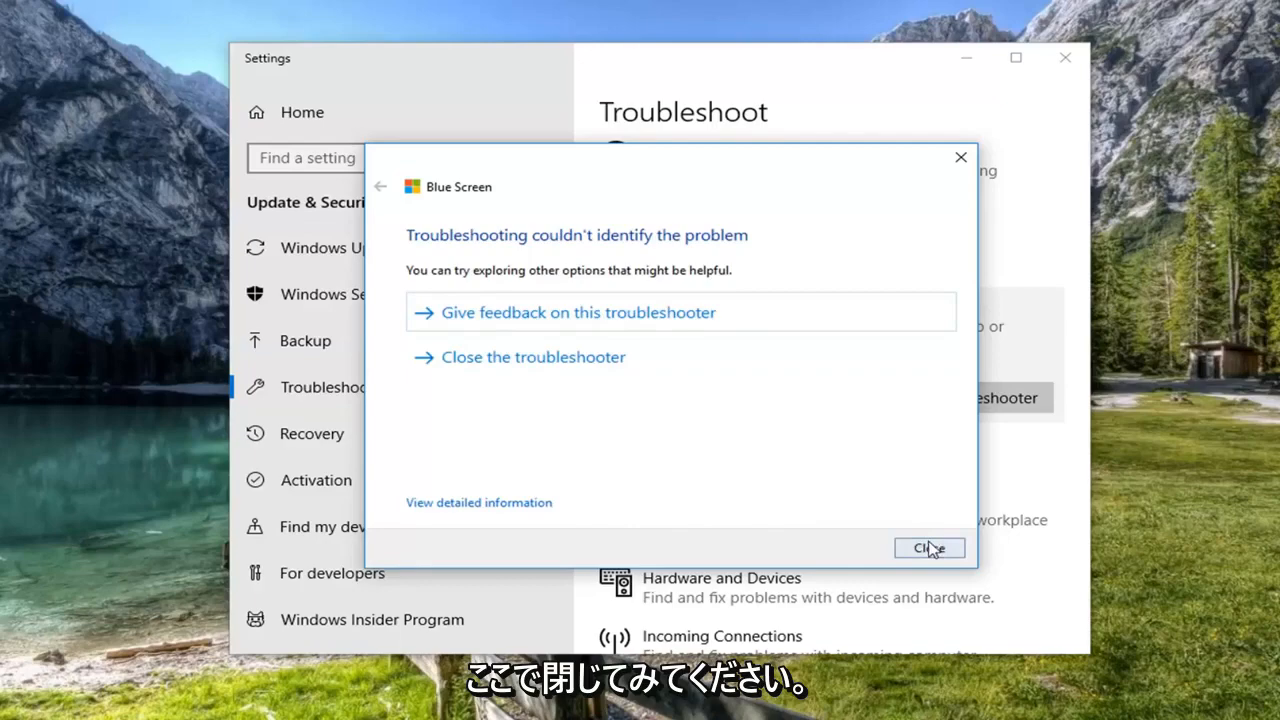
pyautogui.click(929, 548)
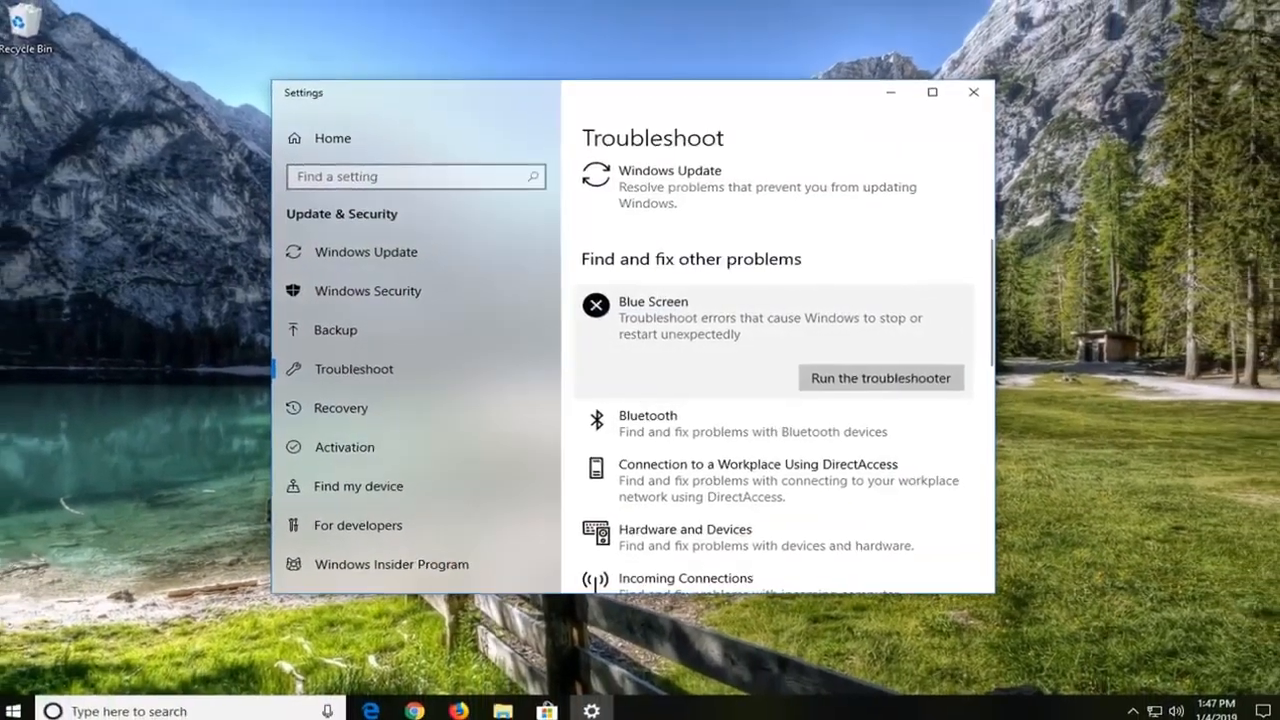
# Launch Command Prompt from Start search and approve administrator rights.
pyautogui.click(969, 92)
pyautogui.write('cmd')
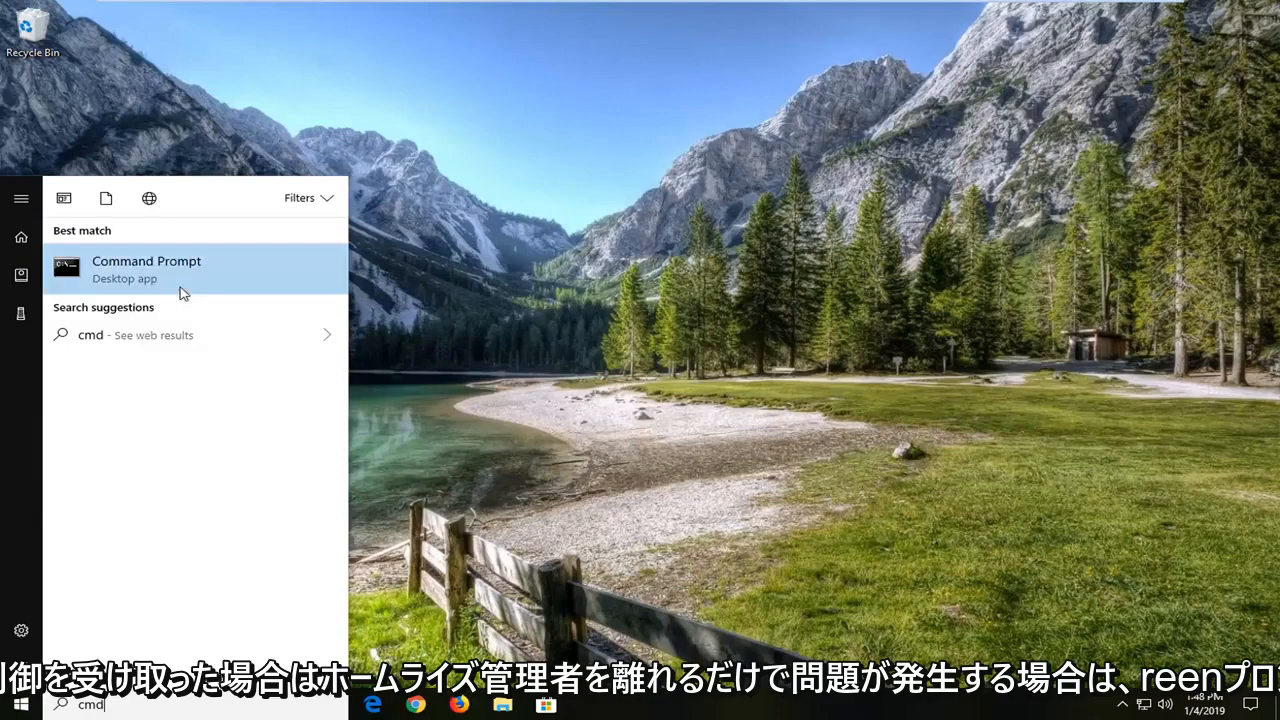
pyautogui.click(146, 268)
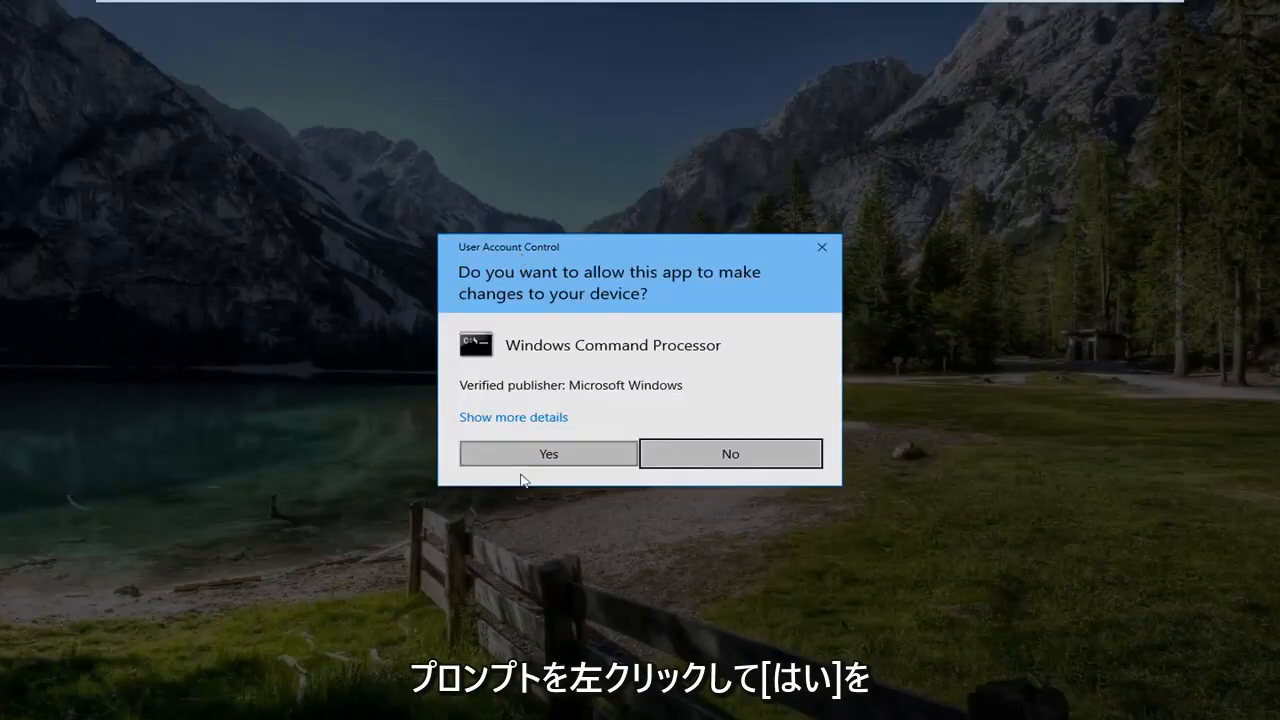
pyautogui.click(548, 453)
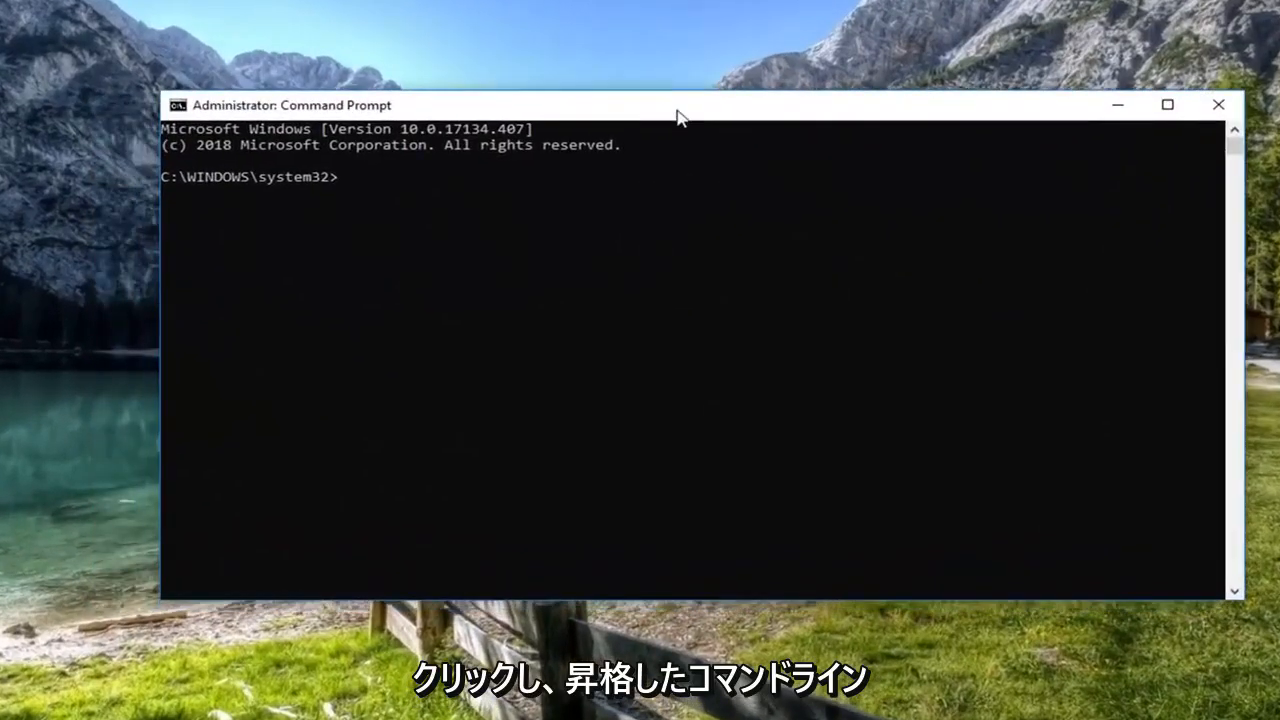
# Run 'netsh int ip reset', then close the administrator Command Prompt.
pyautogui.write('netsh int')
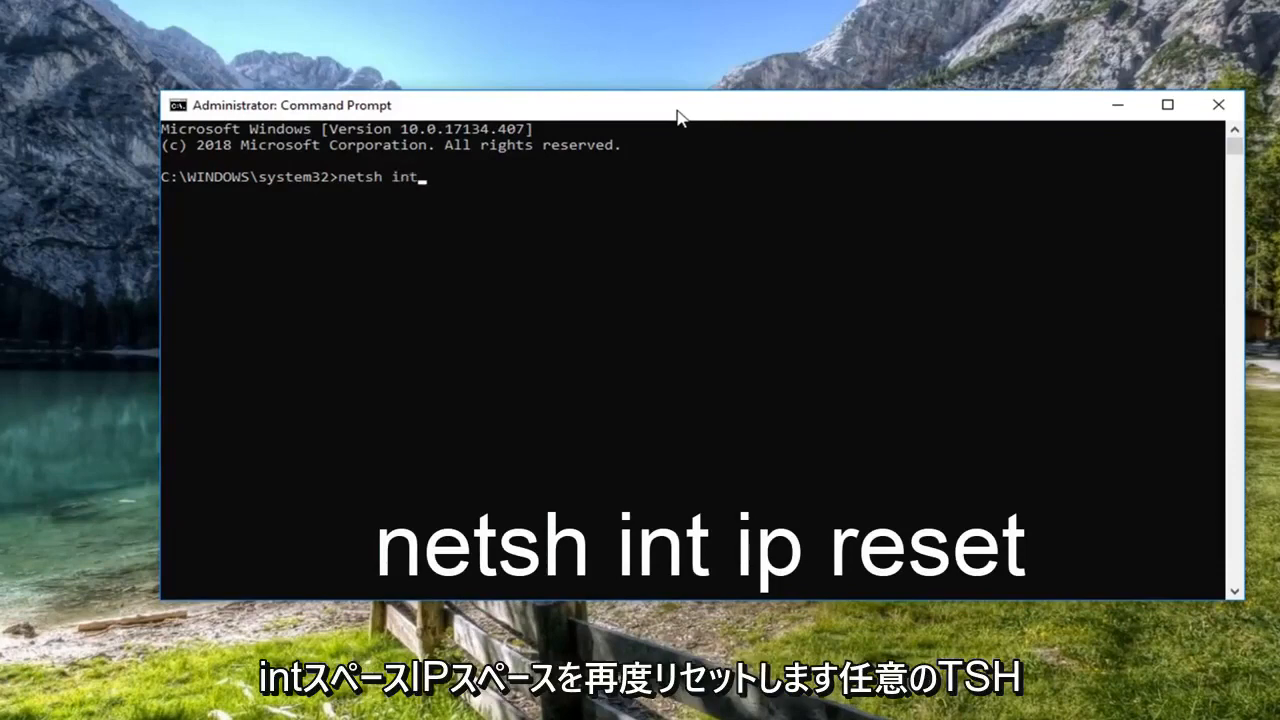
pyautogui.write('ip r')
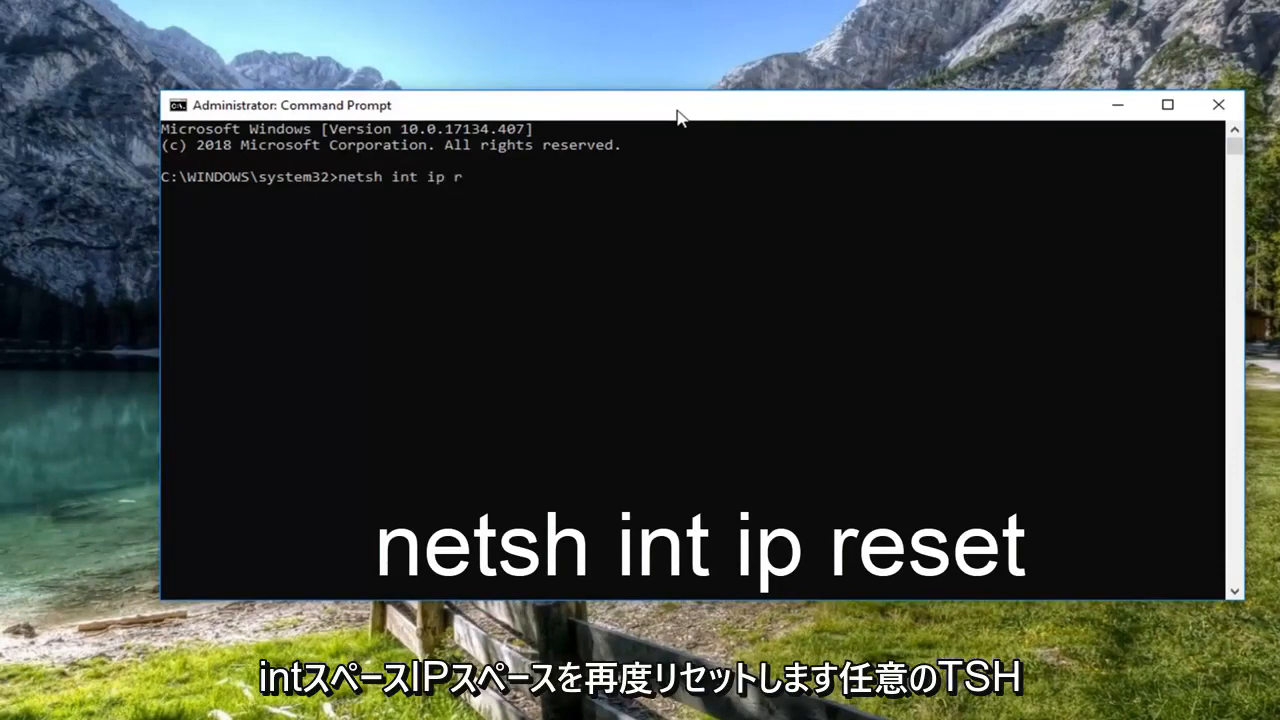
pyautogui.write('eset')
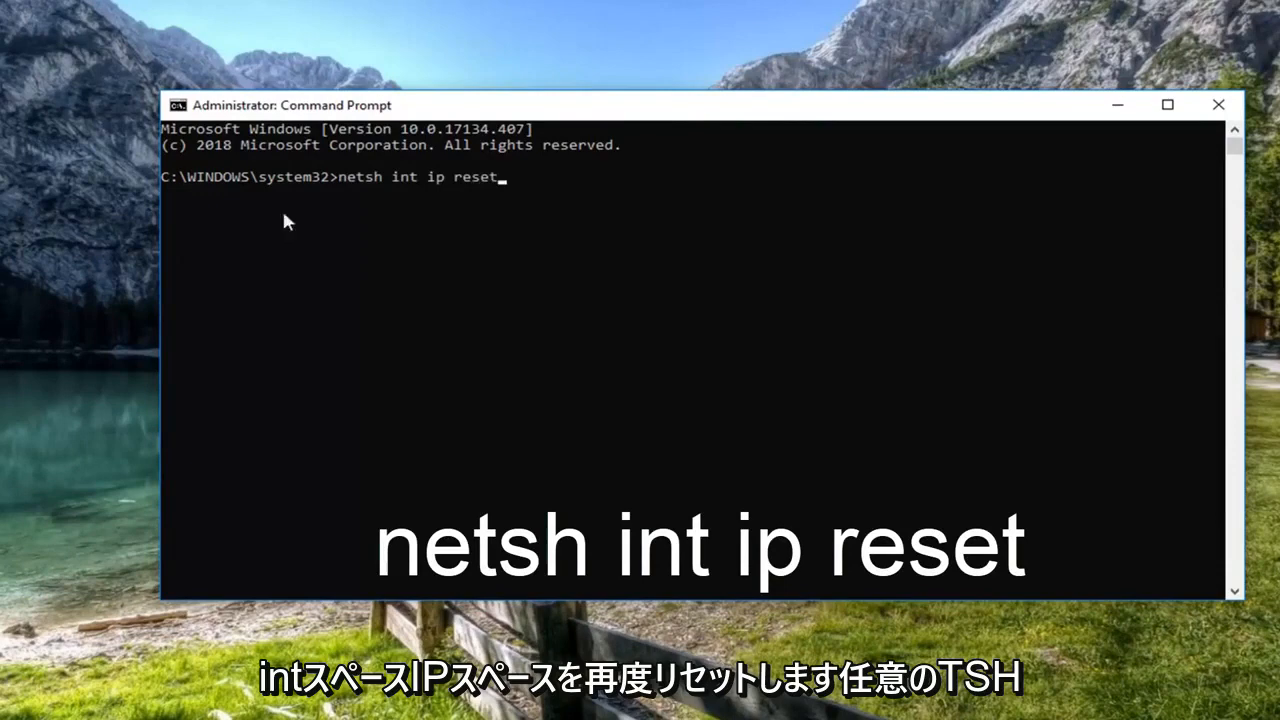
pyautogui.moveTo(427, 192)
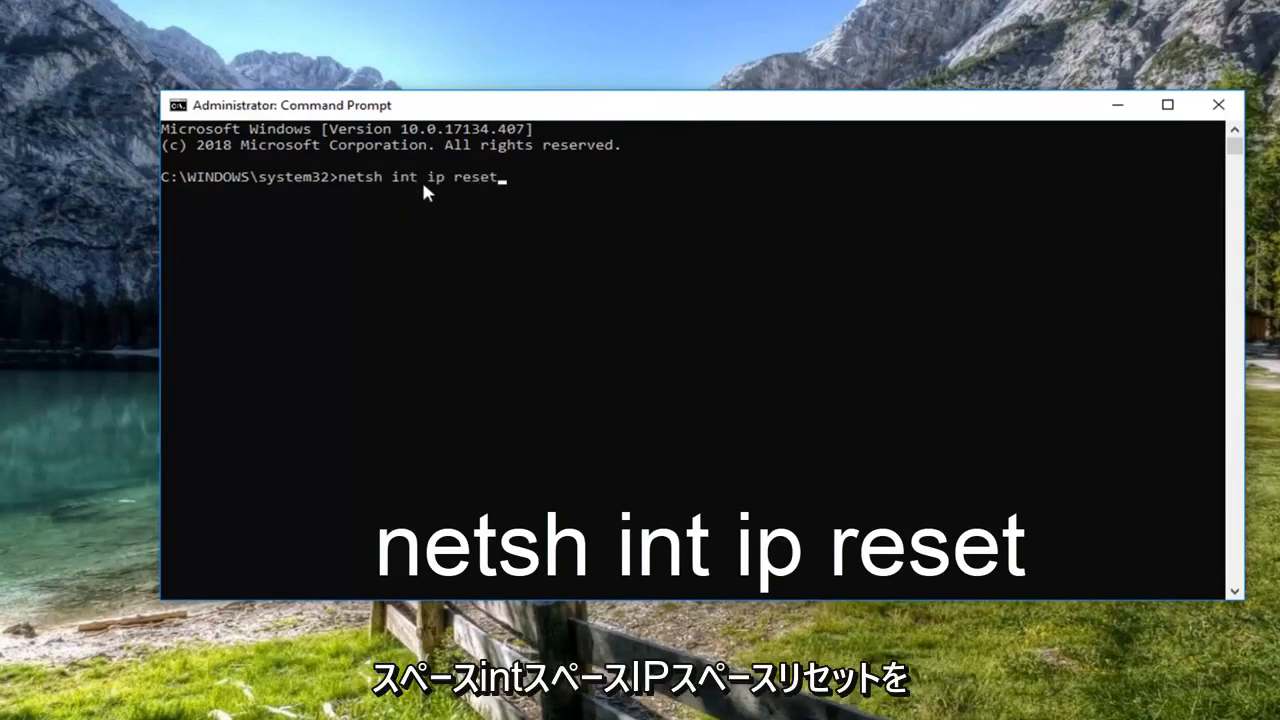
pyautogui.moveTo(1053, 356)
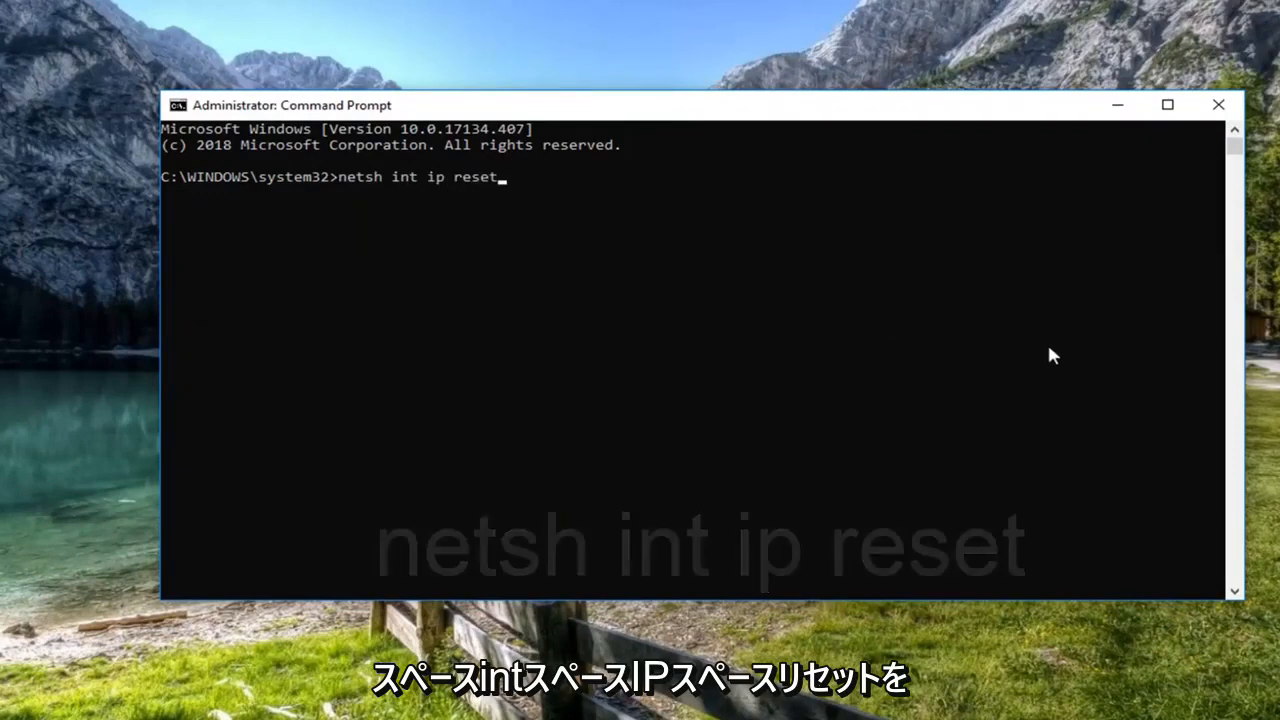
pyautogui.press('Enter')
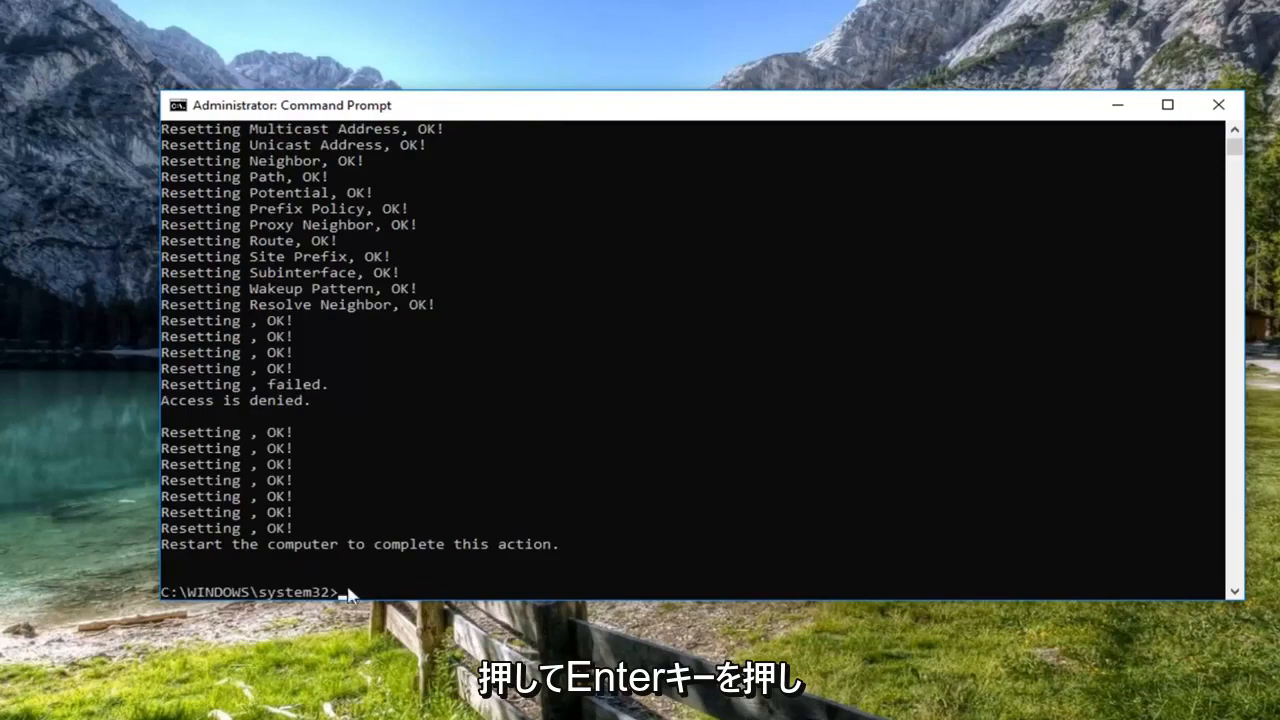
pyautogui.moveTo(1218, 105)
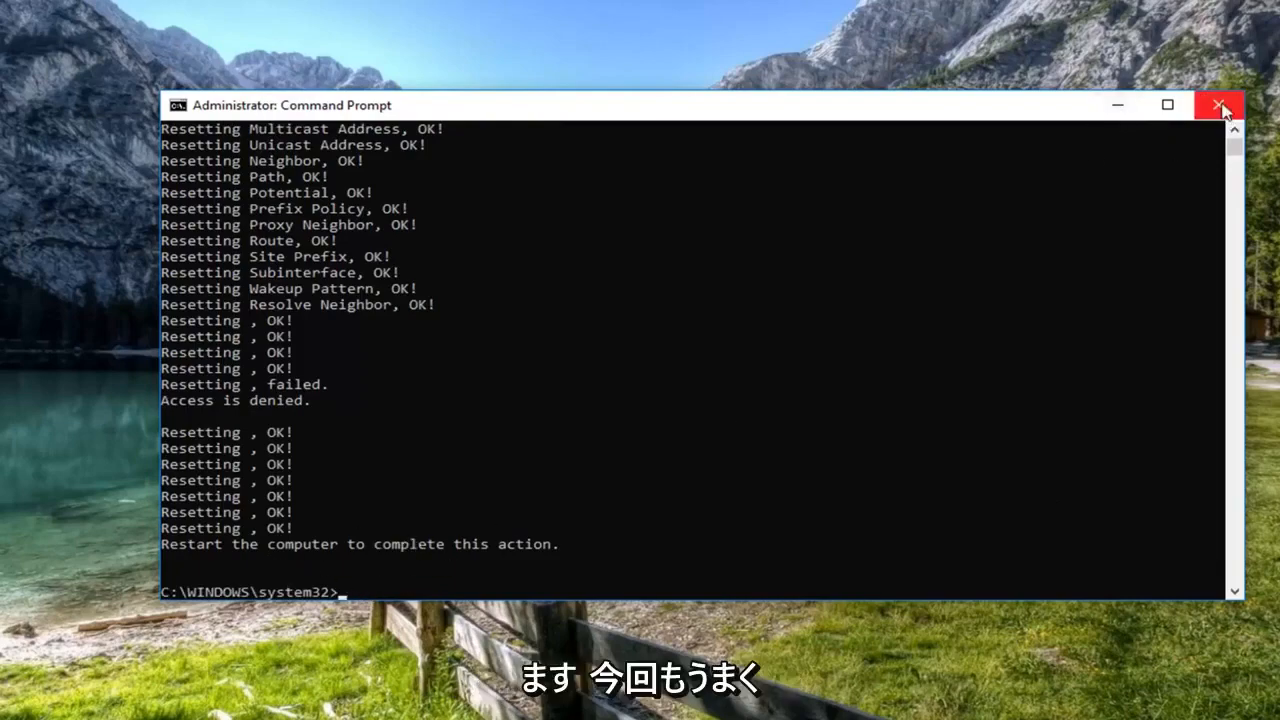
pyautogui.click(1217, 105)
pyautogui.write('d')
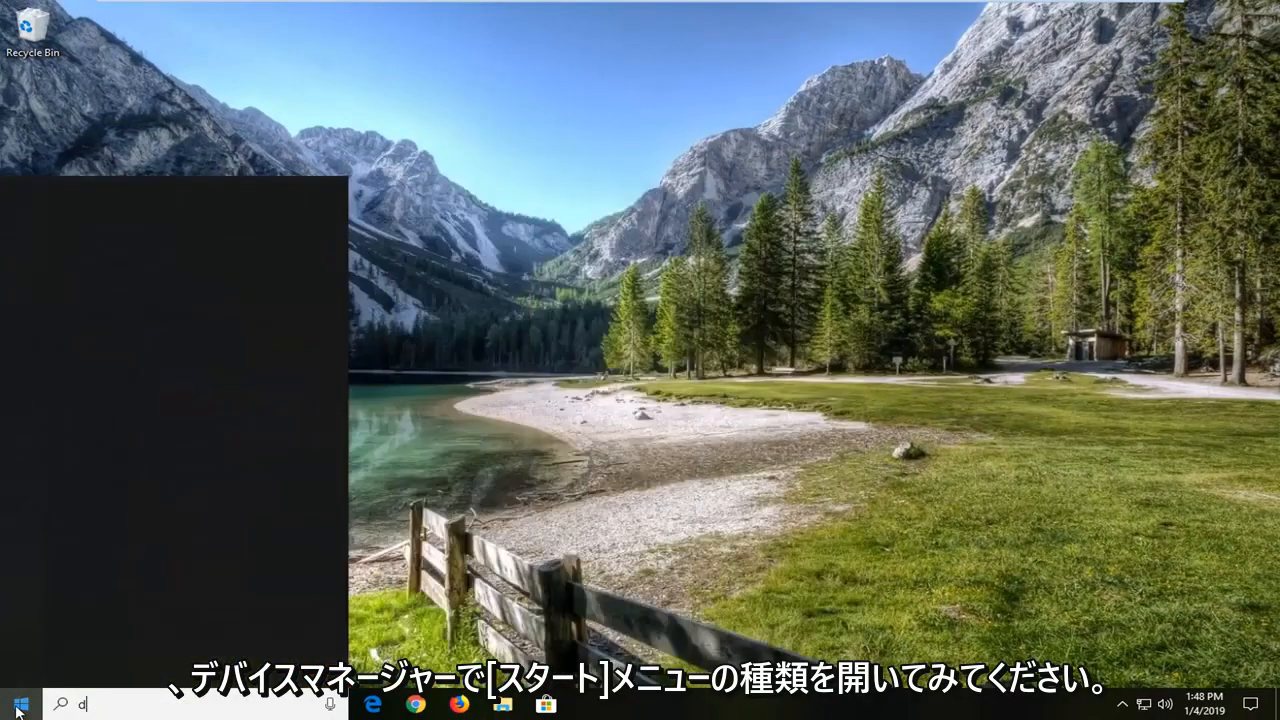
# Search the Start menu for 'device manager'.
pyautogui.write('evice manager')
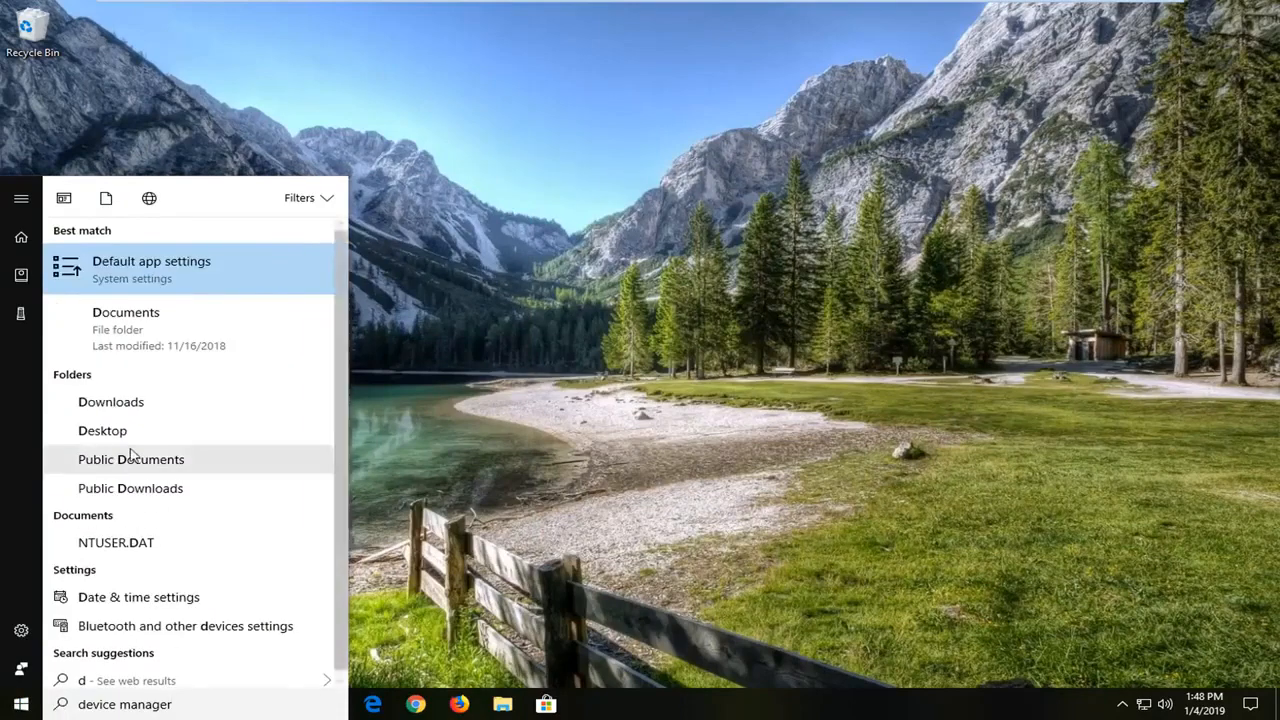
pyautogui.write('device manager')
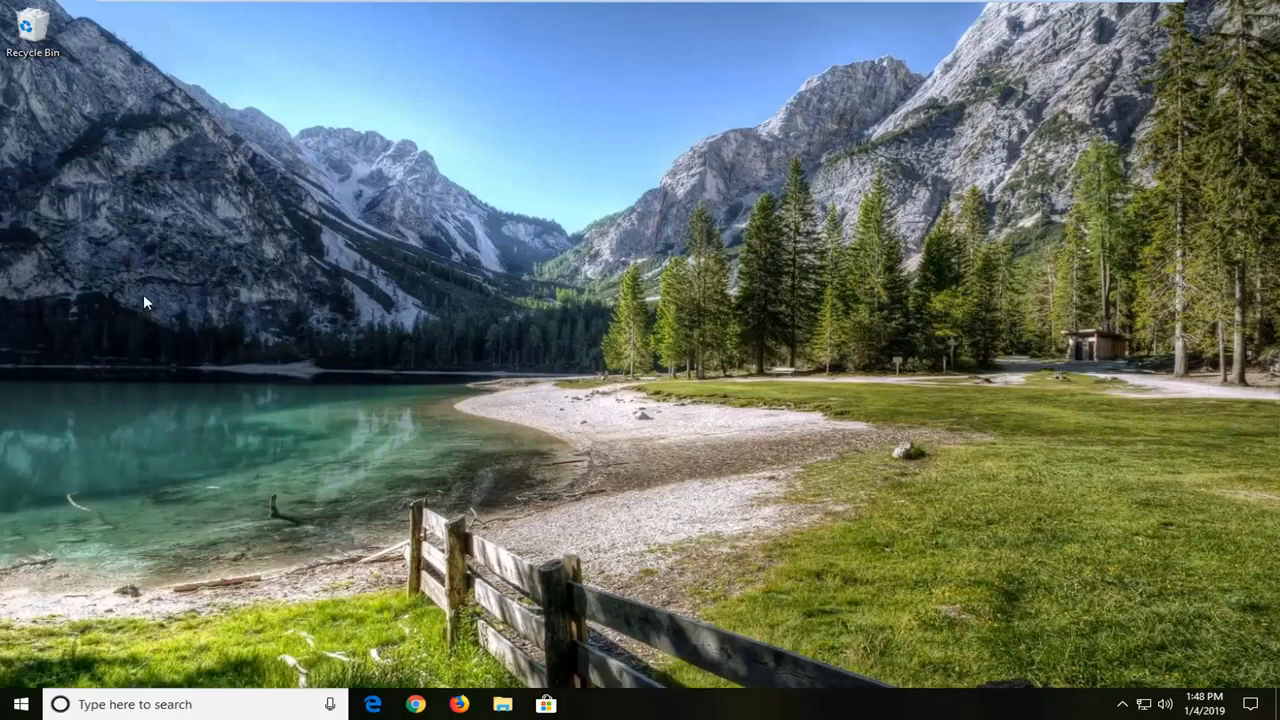
pyautogui.moveTo(245, 315)
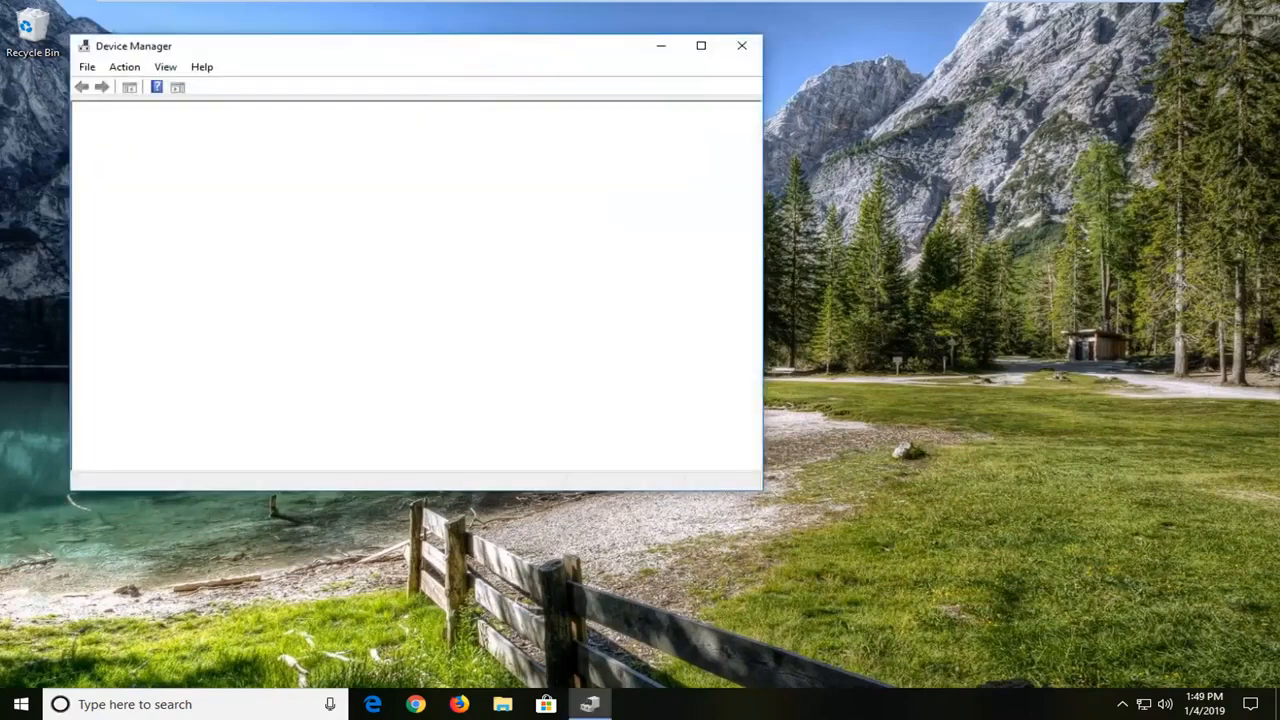
pyautogui.moveTo(398, 60)
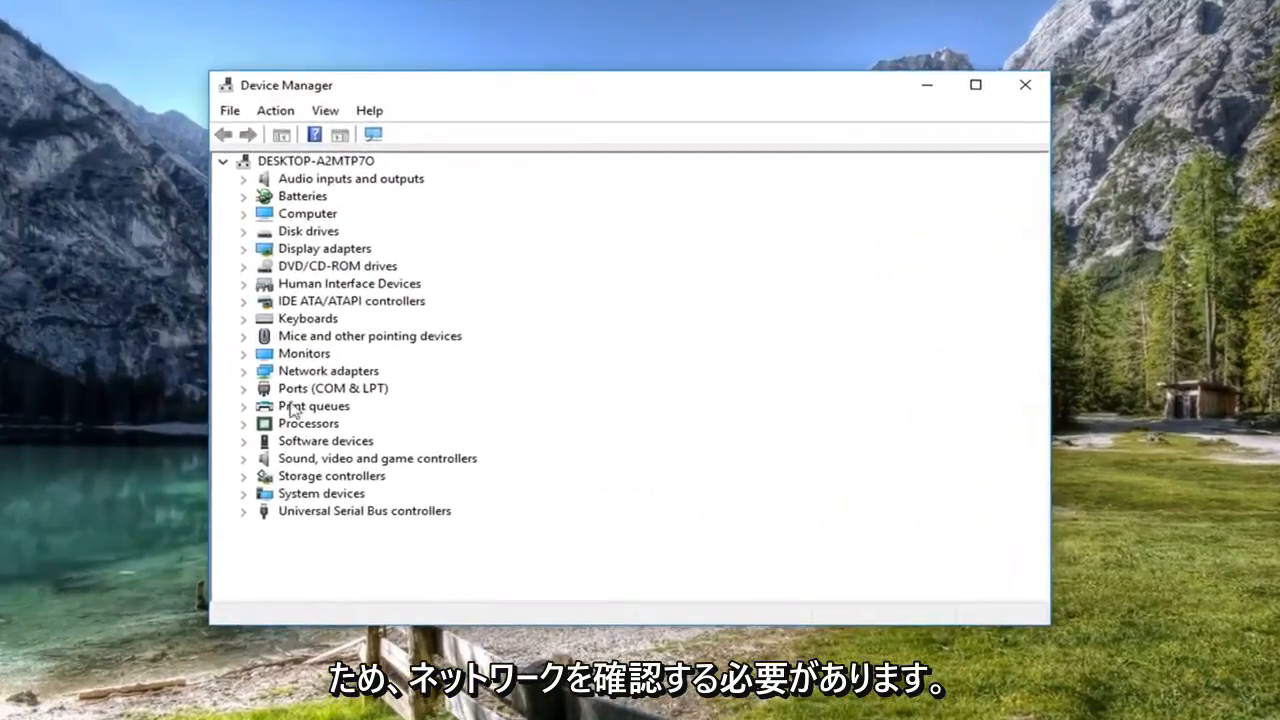
# Expand Network adapters and start Update driver for the Intel 82574L adapter.
pyautogui.click(328, 370)
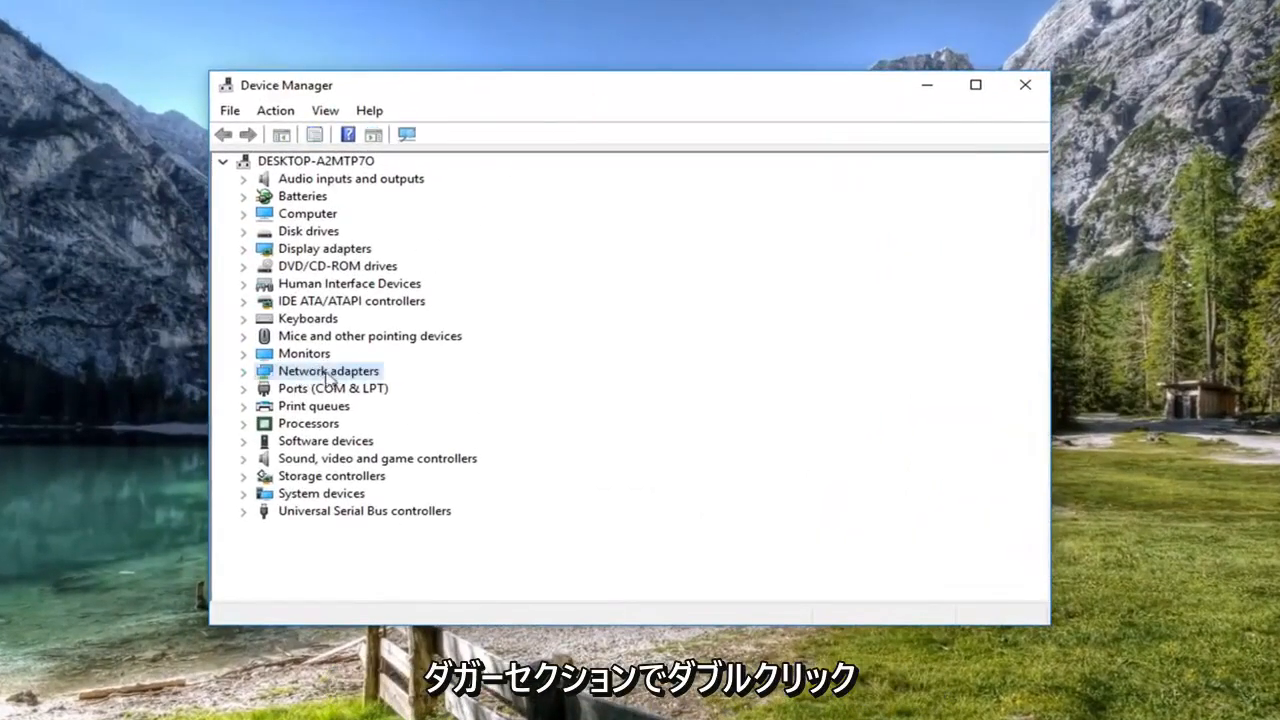
pyautogui.doubleClick(328, 371)
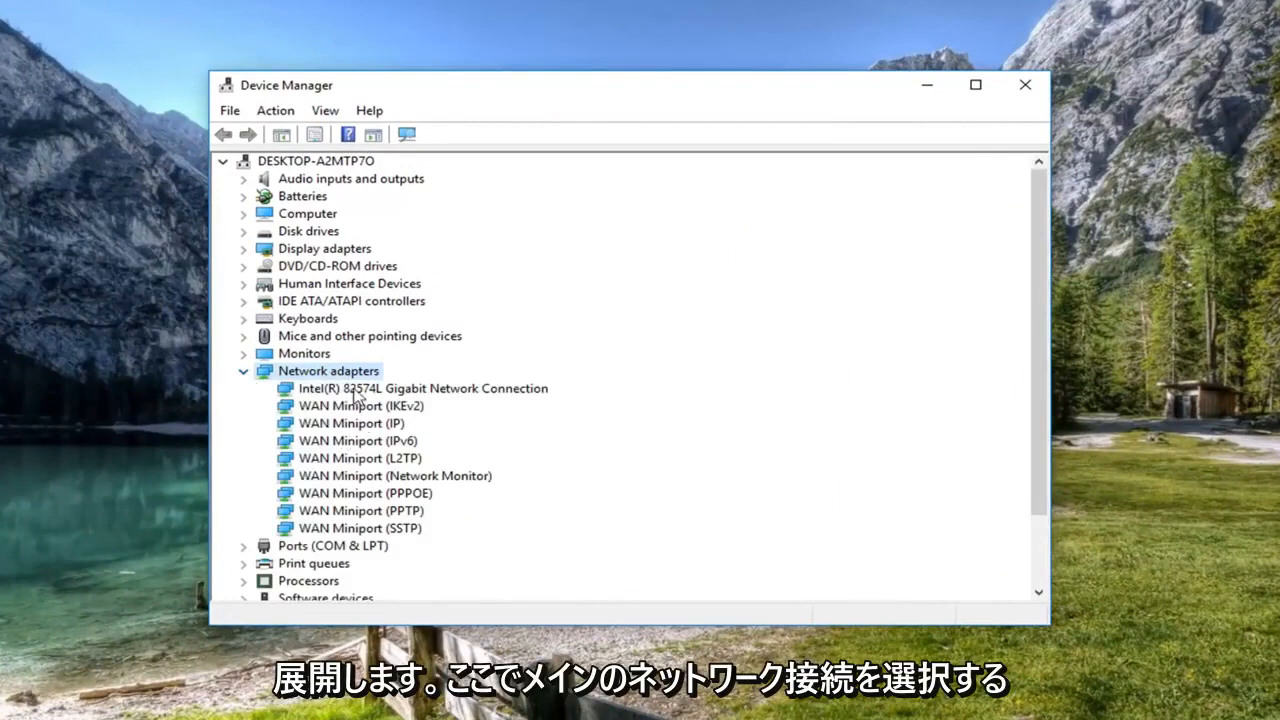
pyautogui.click(423, 389)
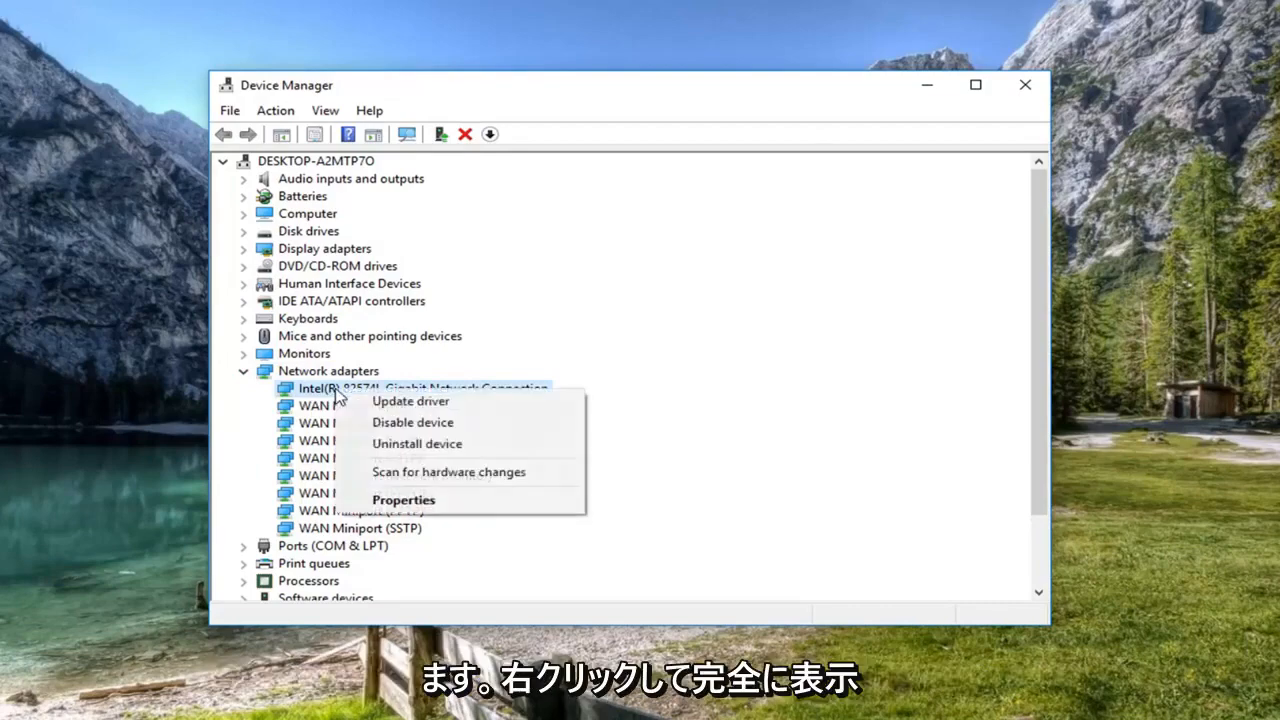
pyautogui.click(410, 401)
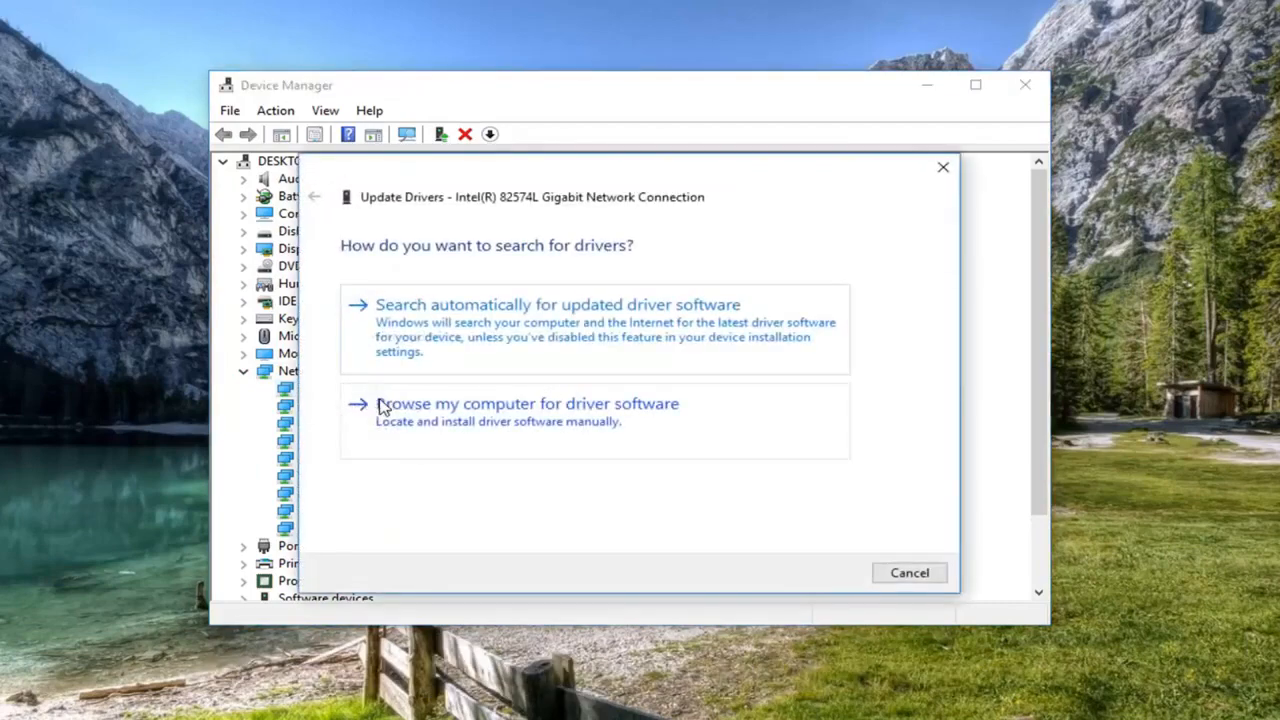
# Search automatically for a newer Intel driver, dismiss the result, and close Device Manager.
pyautogui.click(558, 304)
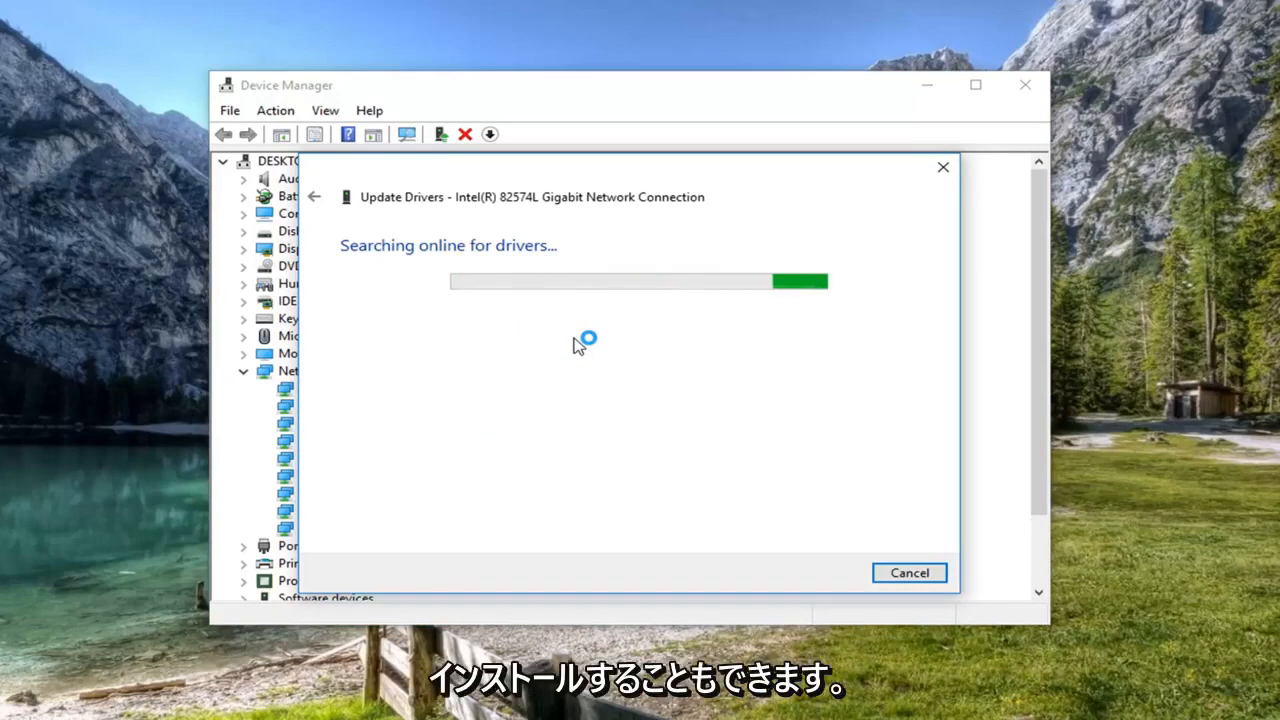
pyautogui.moveTo(498, 329)
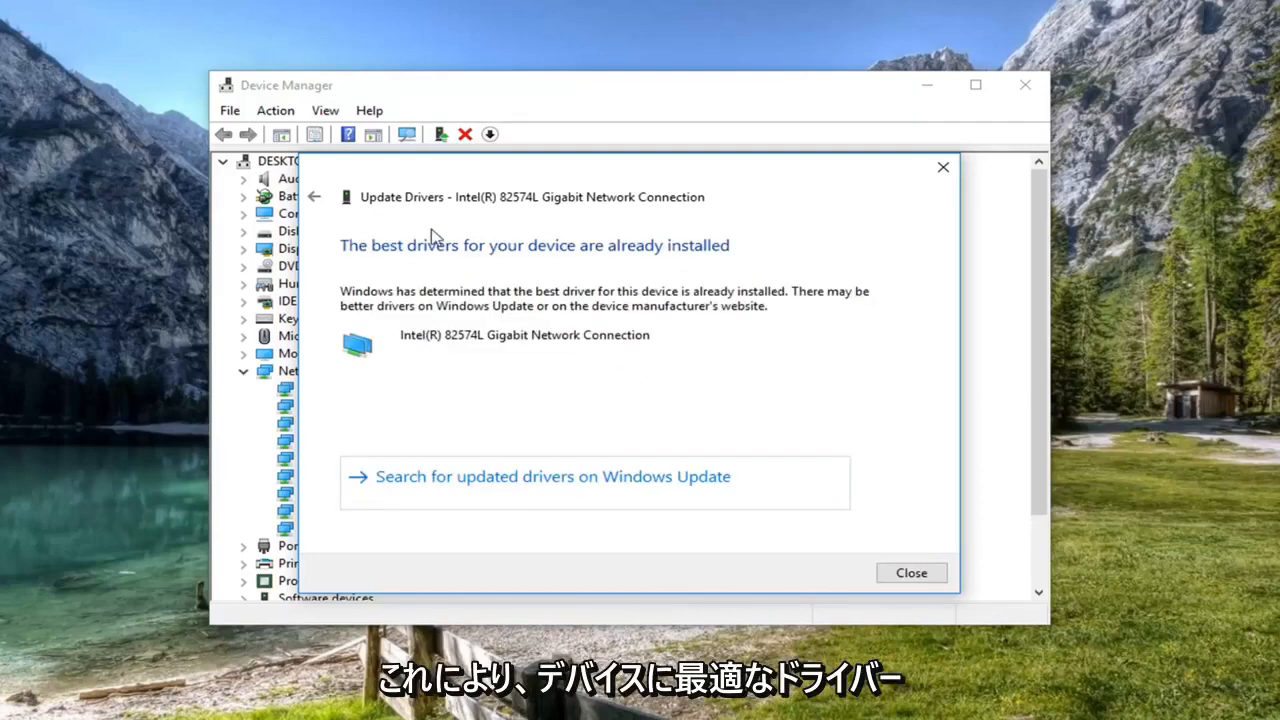
pyautogui.moveTo(674, 374)
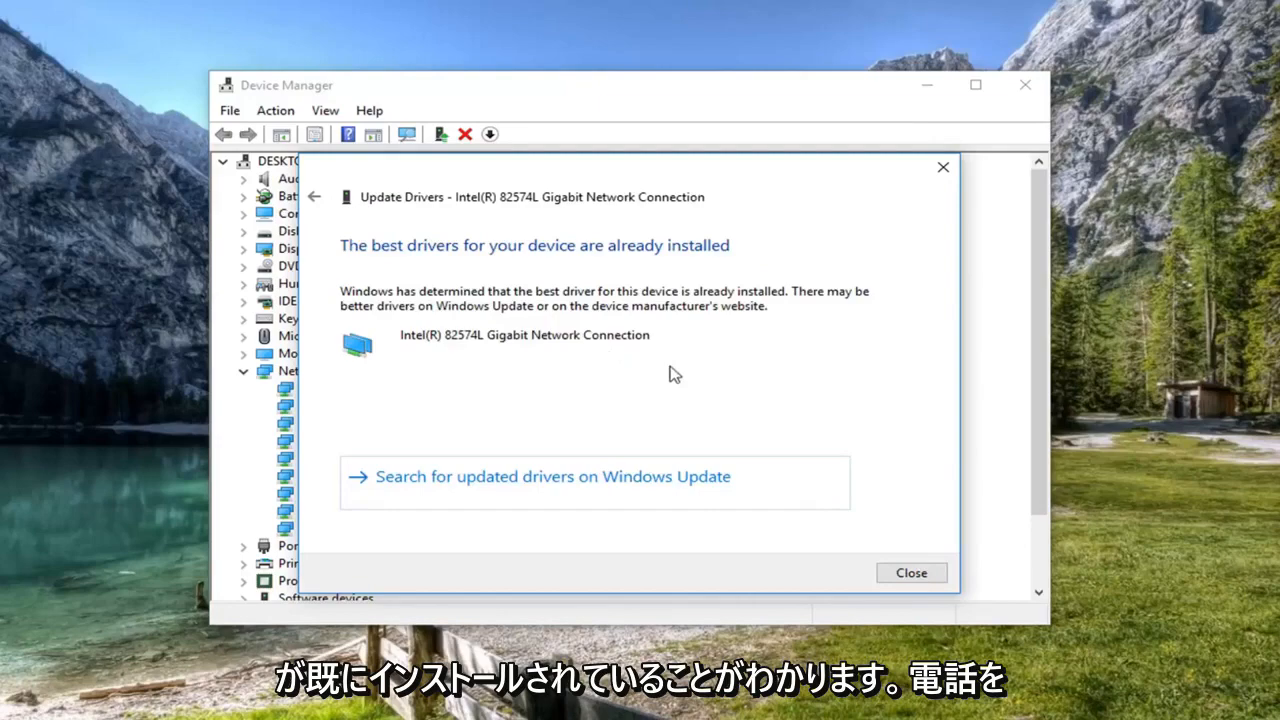
pyautogui.click(911, 572)
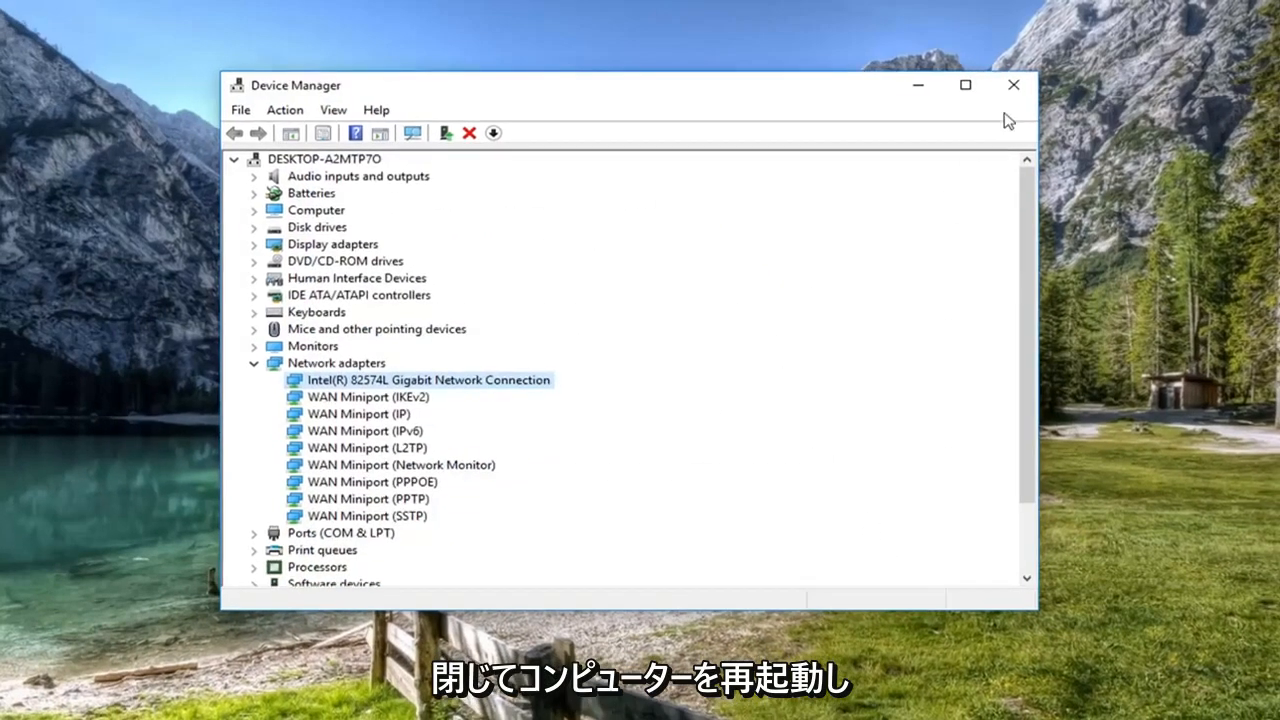
pyautogui.click(1010, 84)
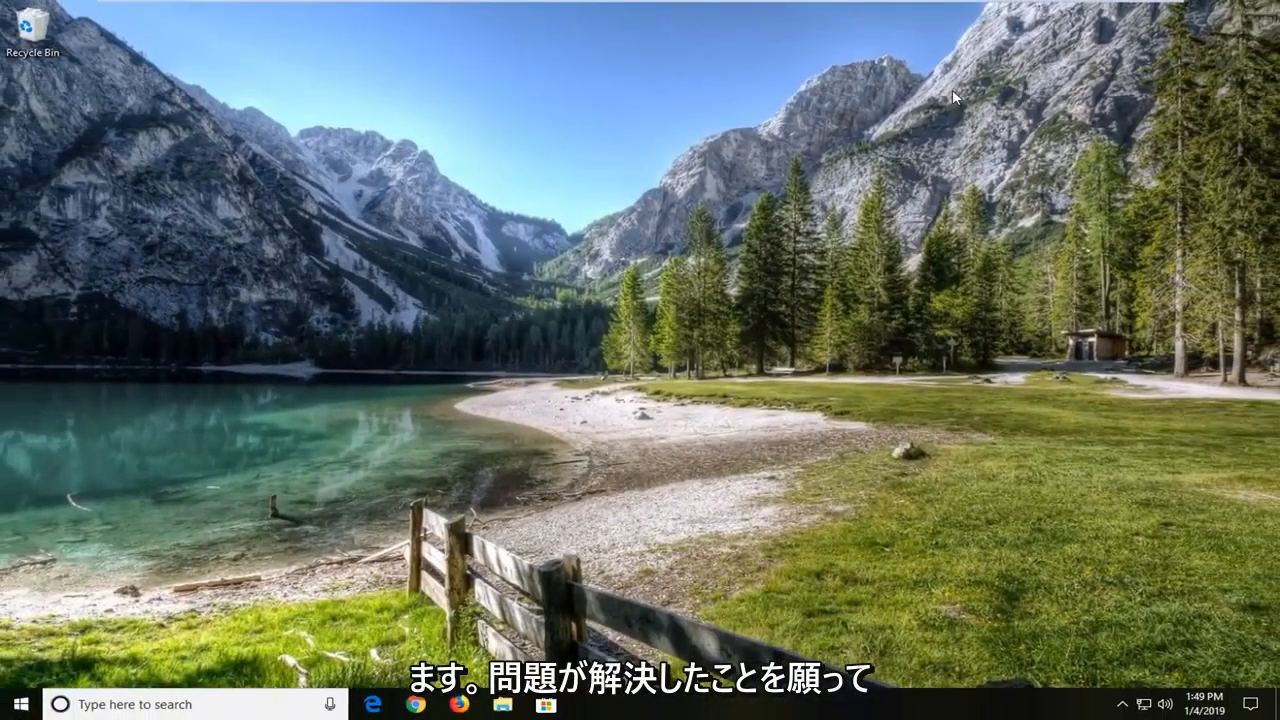